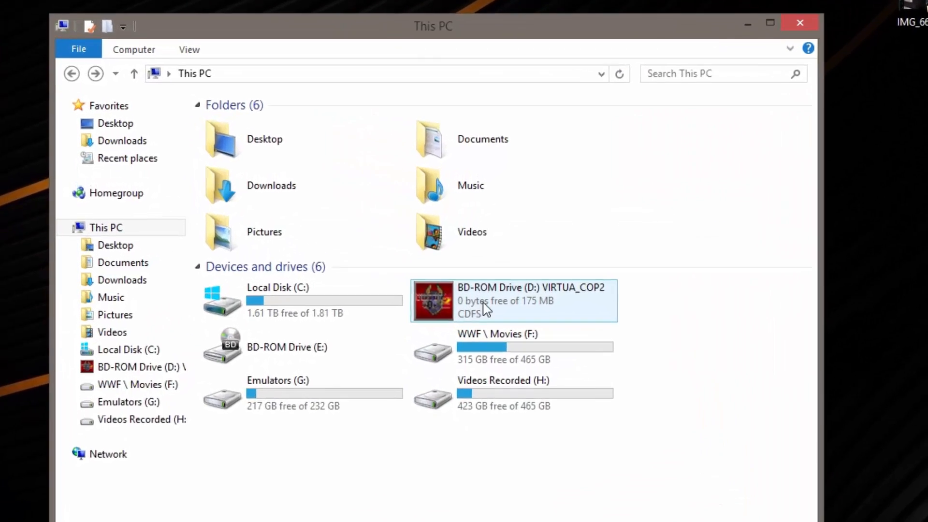
# - Open AutoPlay for the VIRTUA_COP2 disc in BD-ROM drive D: from its context menu
pyautogui.rightClick(485, 302)
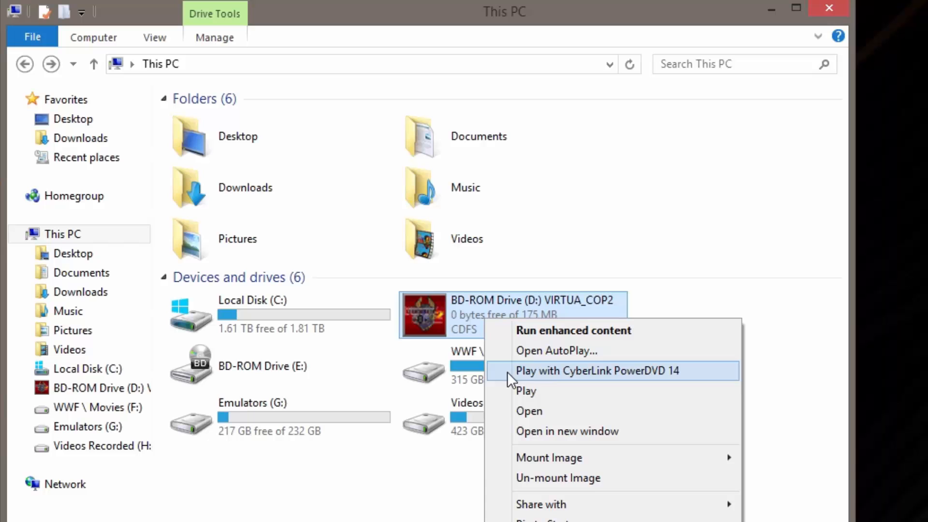
pyautogui.moveTo(568, 350)
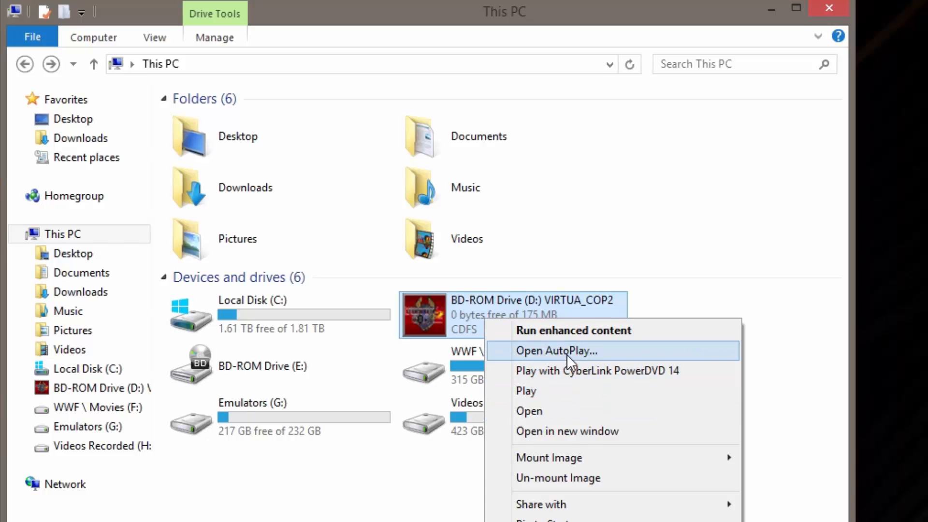
pyautogui.click(555, 350)
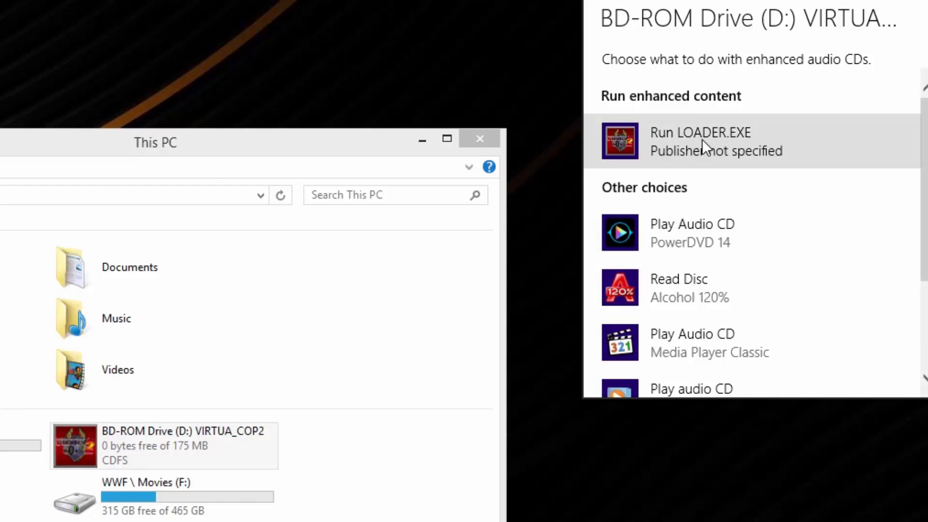
# - Run LOADER.EXE and do a Normal install to C:\GAMES\VCOP2\, answering the DirectX prompt
pyautogui.click(701, 141)
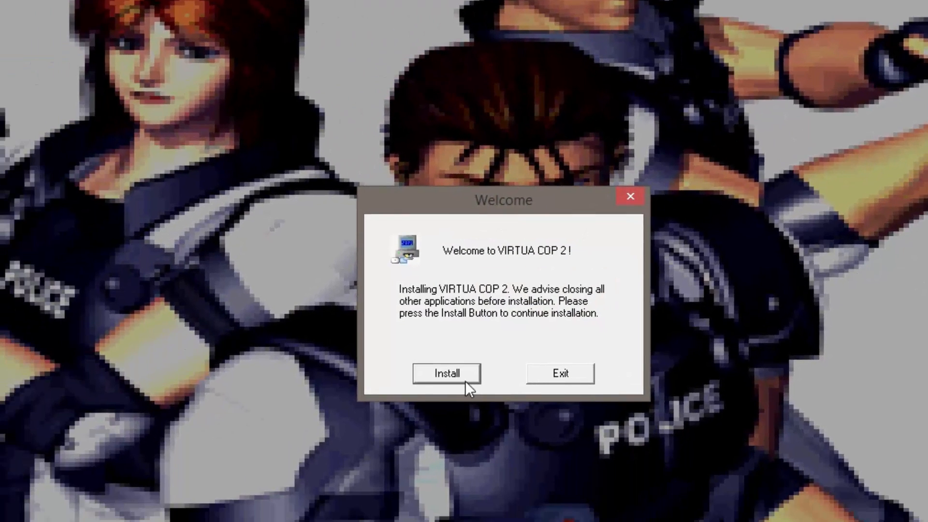
pyautogui.click(445, 373)
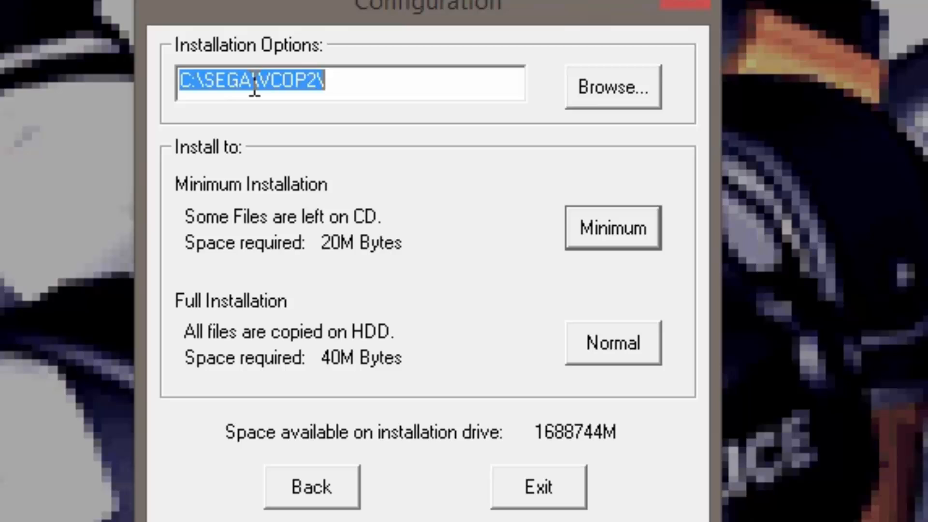
pyautogui.doubleClick(224, 82)
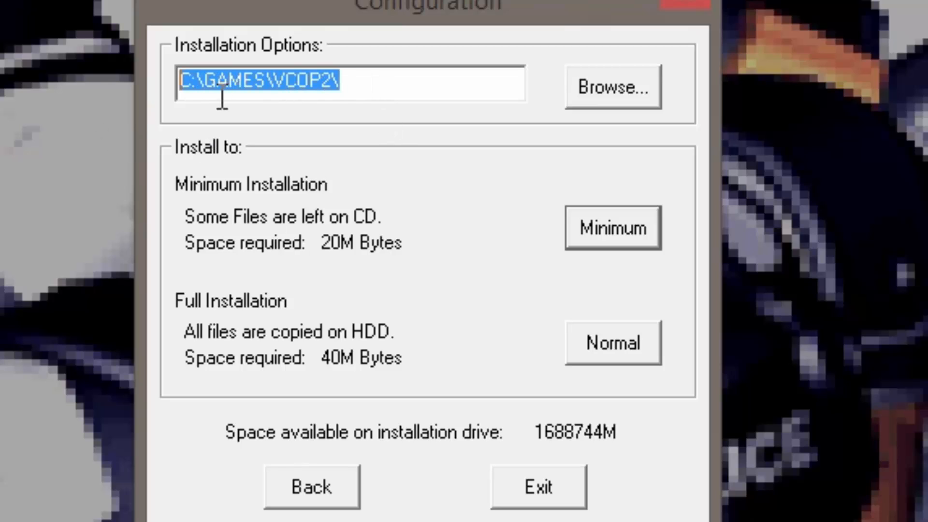
pyautogui.moveTo(574, 370)
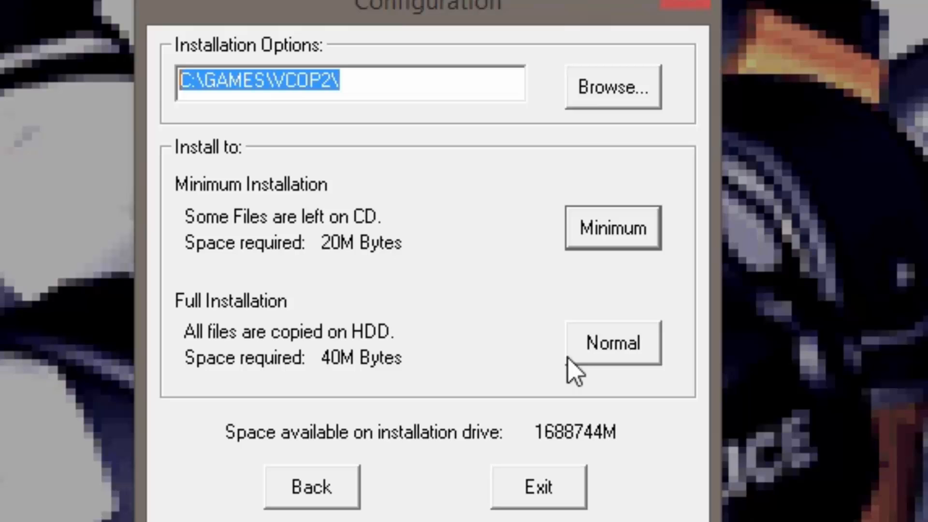
pyautogui.click(612, 342)
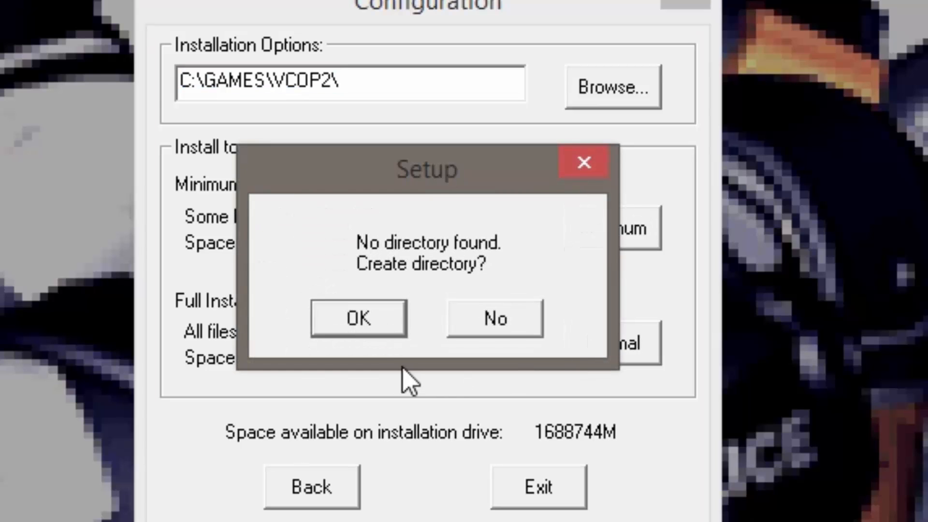
pyautogui.click(358, 318)
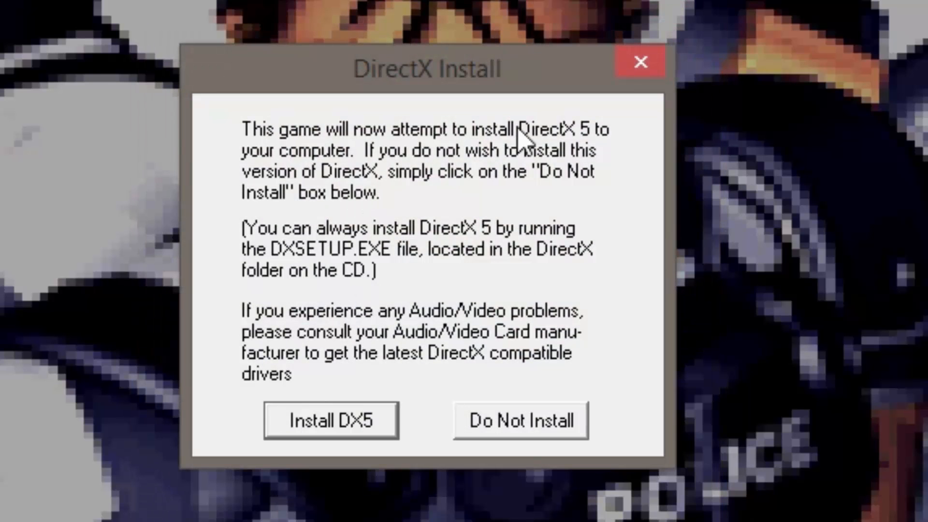
pyautogui.click(520, 420)
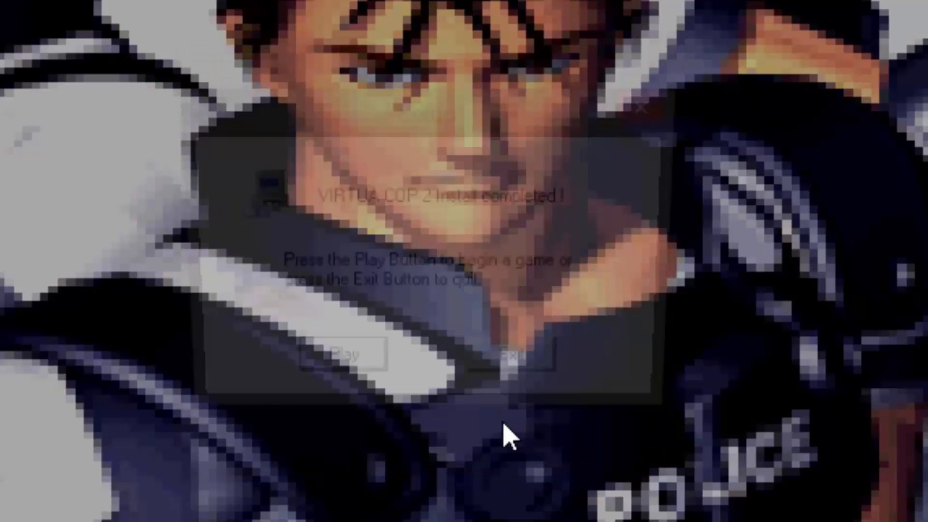
pyautogui.click(515, 356)
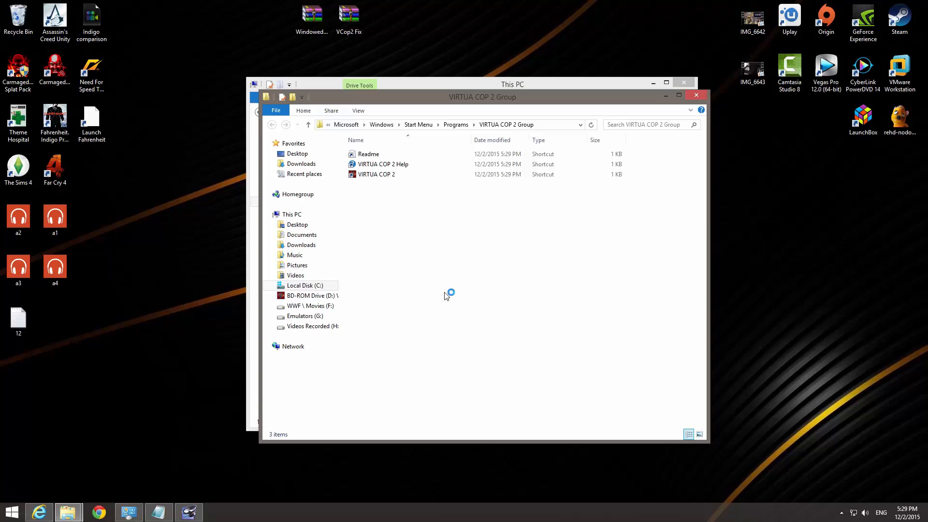
pyautogui.doubleClick(376, 174)
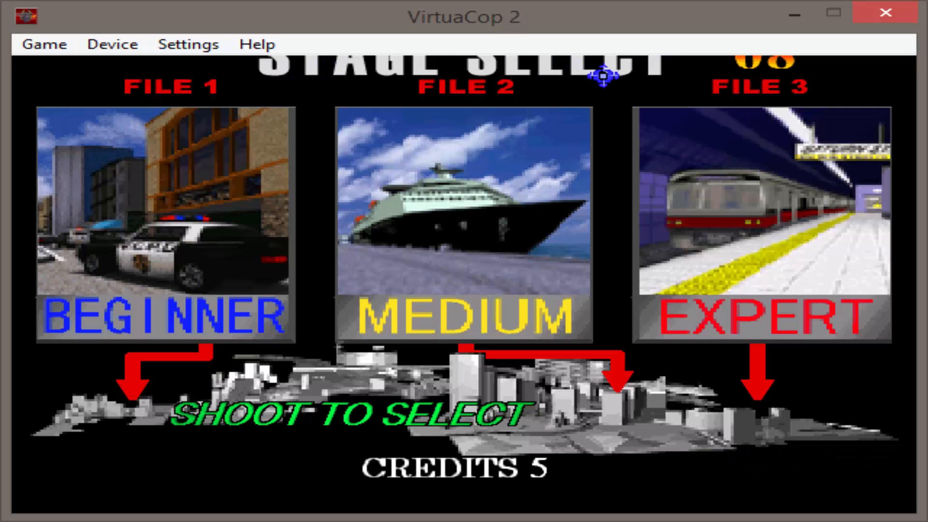
pyautogui.moveTo(464, 335)
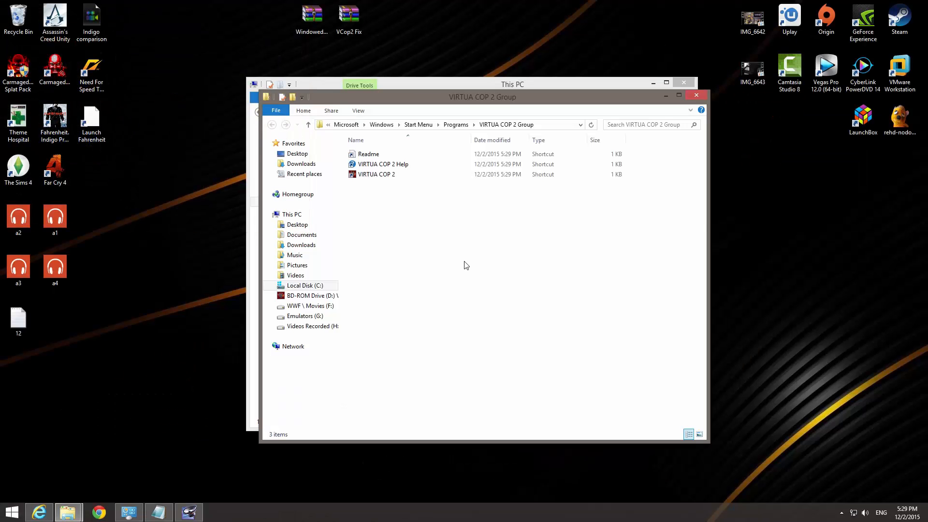
pyautogui.moveTo(446, 251)
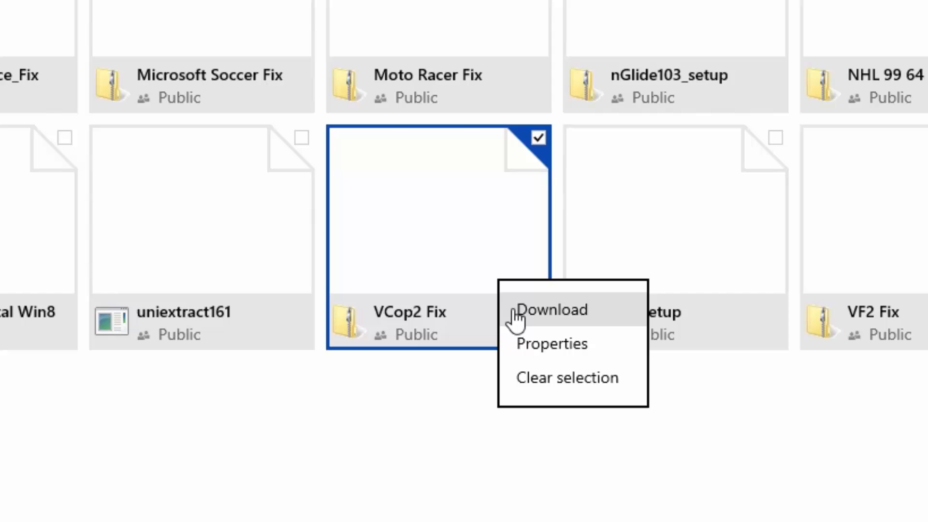
# - Download the VCop2 Fix and WindowedBorderlessGaming archives from OneDrive
pyautogui.click(567, 378)
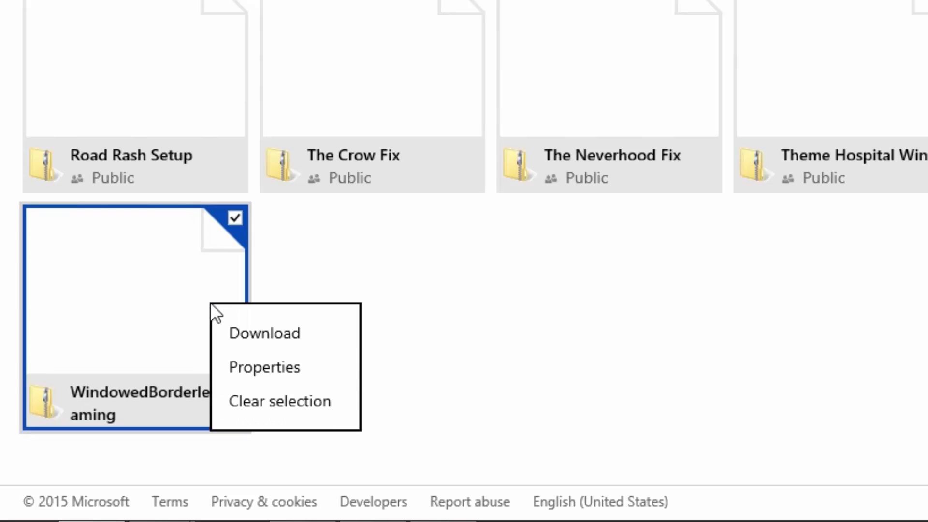
pyautogui.moveTo(265, 332)
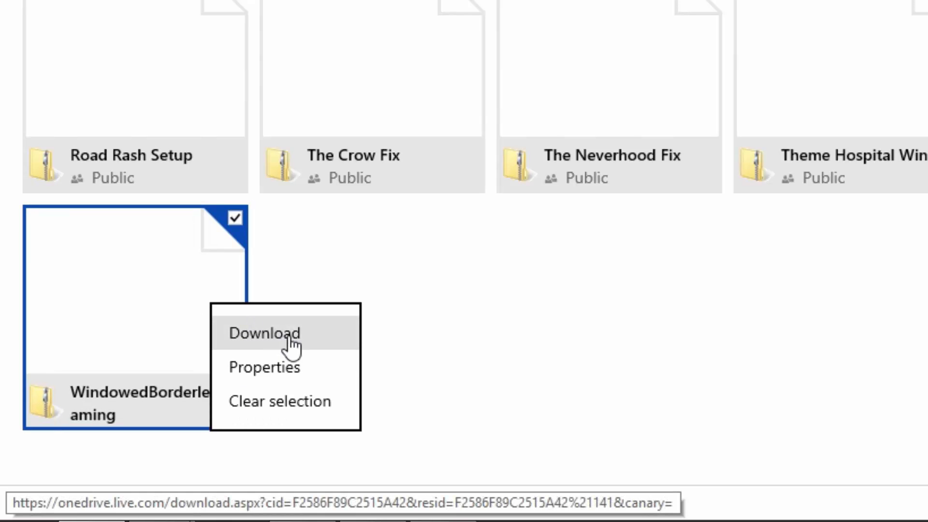
pyautogui.click(264, 332)
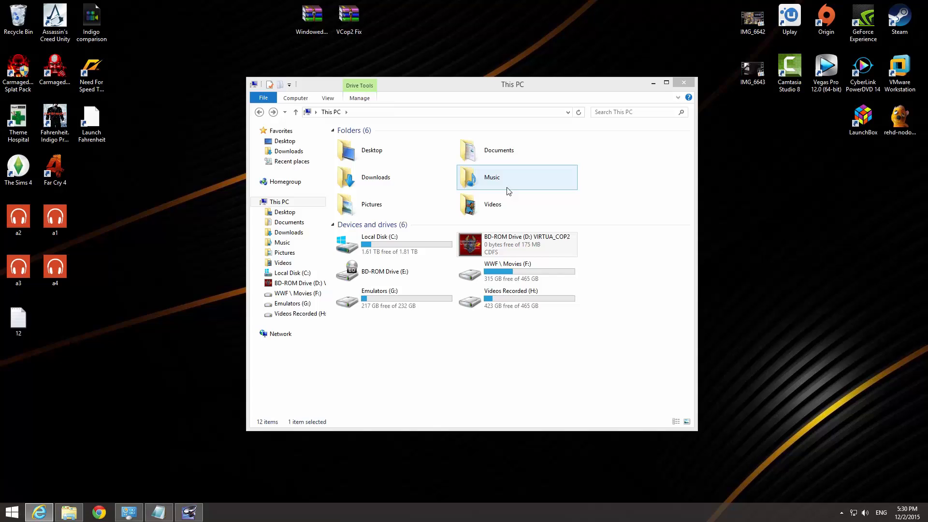
# - Open C:\Games and open the downloaded WindowedBorderlessGaming archive to extract it there
pyautogui.doubleClick(379, 244)
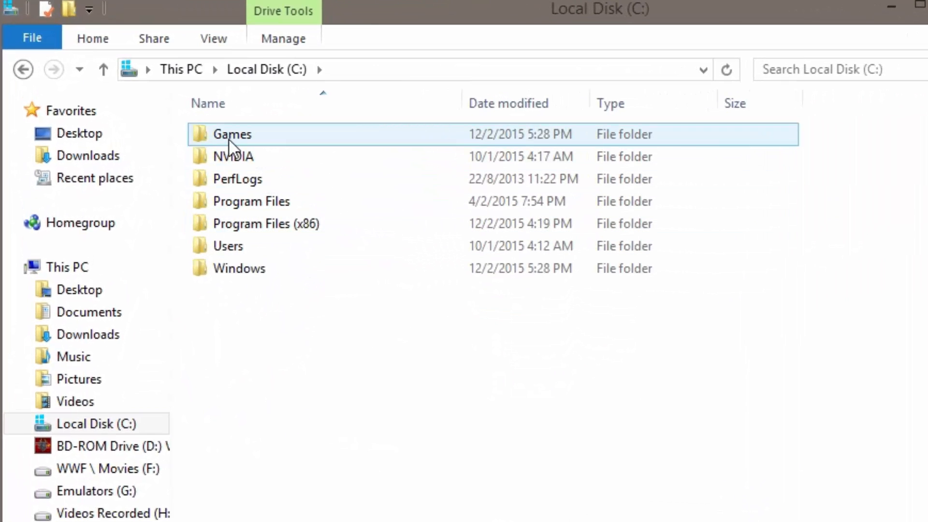
pyautogui.doubleClick(232, 134)
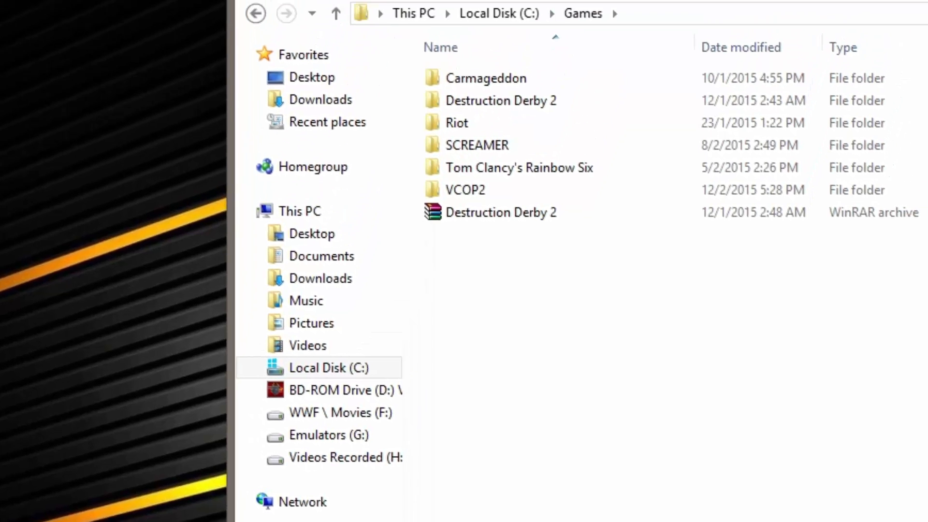
pyautogui.doubleClick(500, 212)
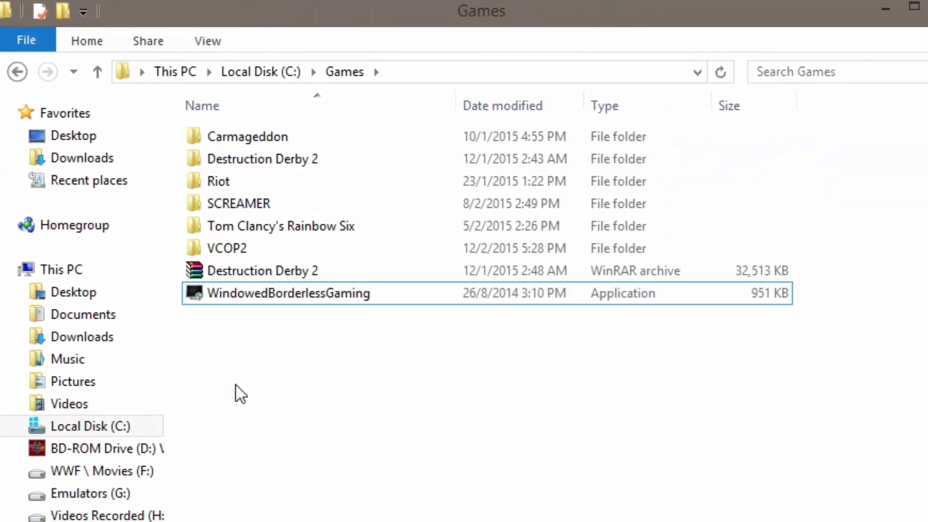
pyautogui.moveTo(253, 389)
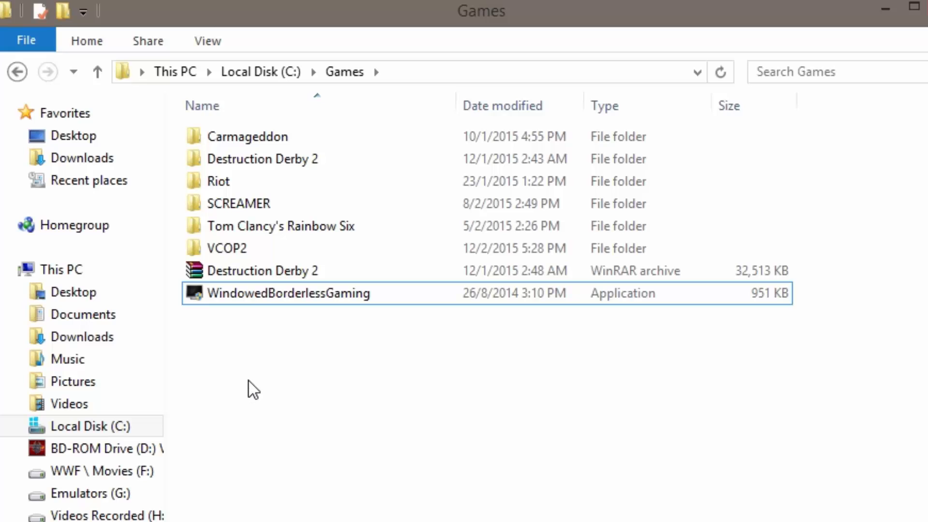
pyautogui.moveTo(329, 347)
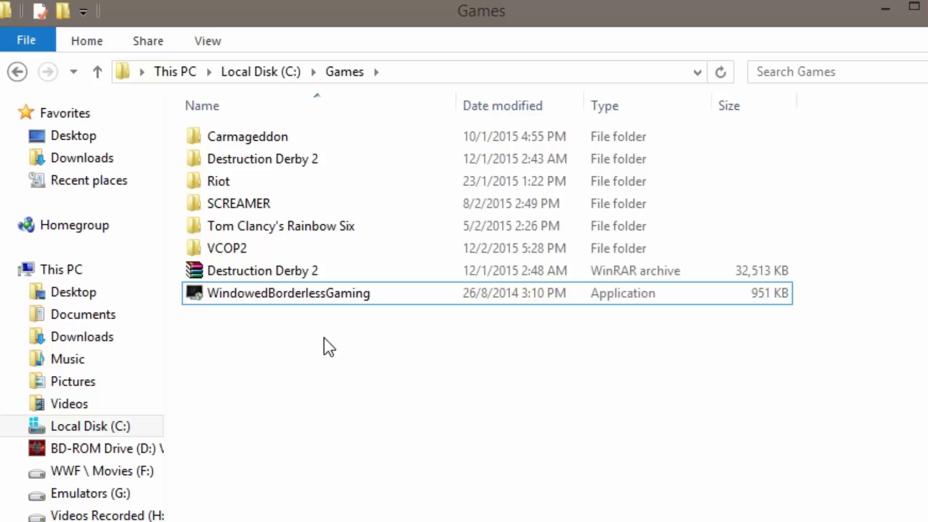
# - Launch WindowedBorderlessGaming.exe from C:\Games and open its tray icon menu
pyautogui.click(288, 293)
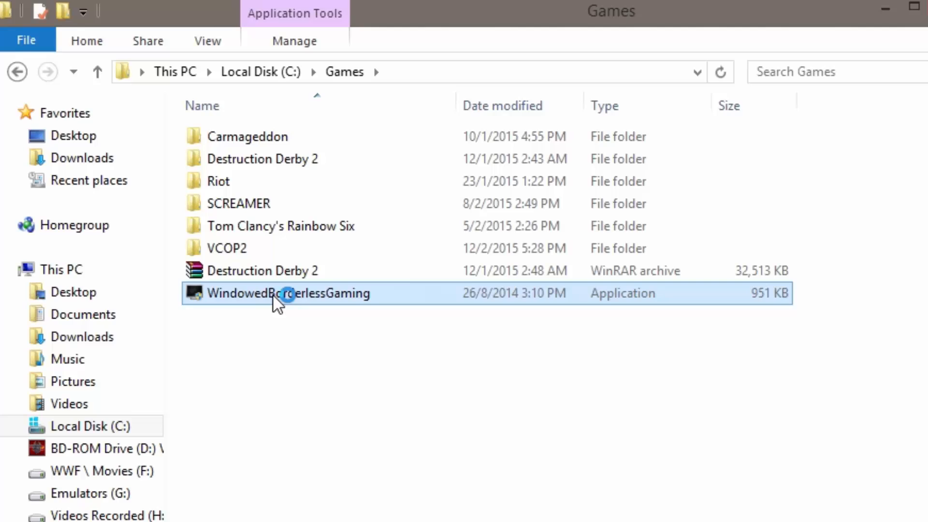
pyautogui.doubleClick(288, 293)
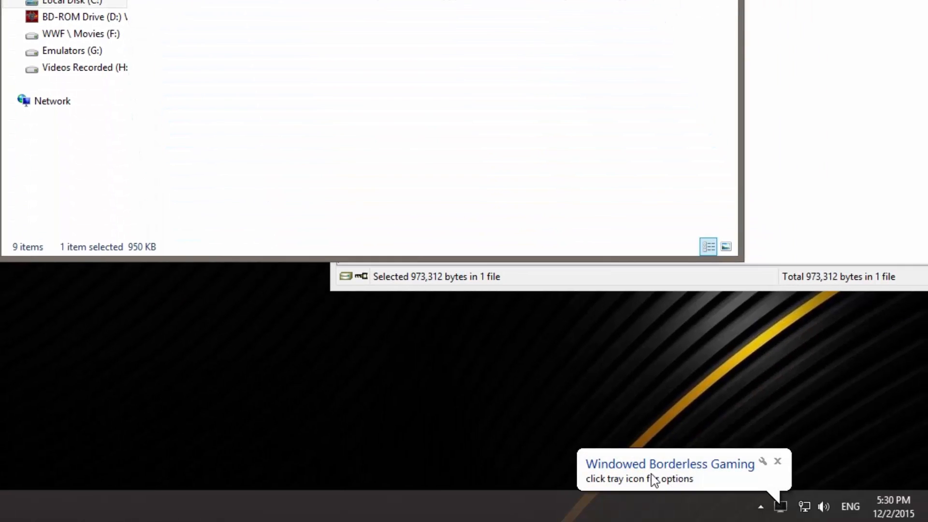
pyautogui.click(784, 507)
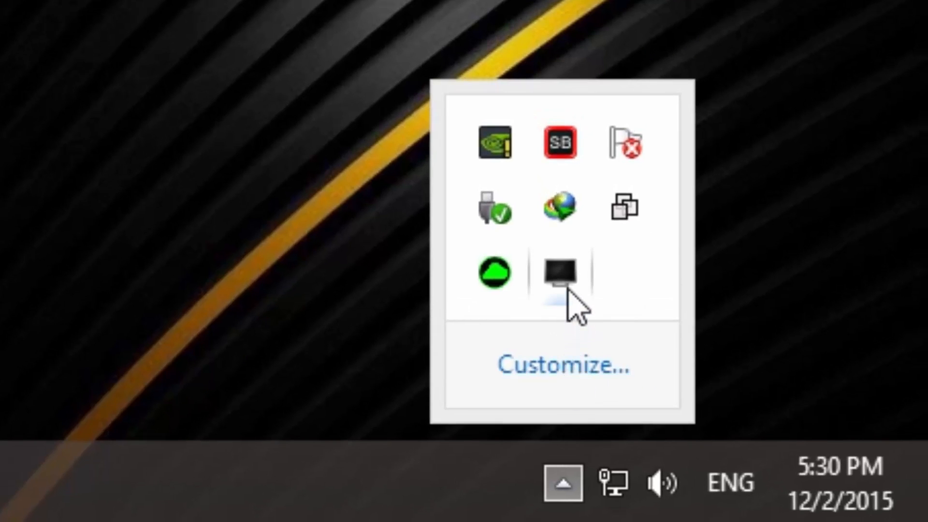
pyautogui.rightClick(561, 273)
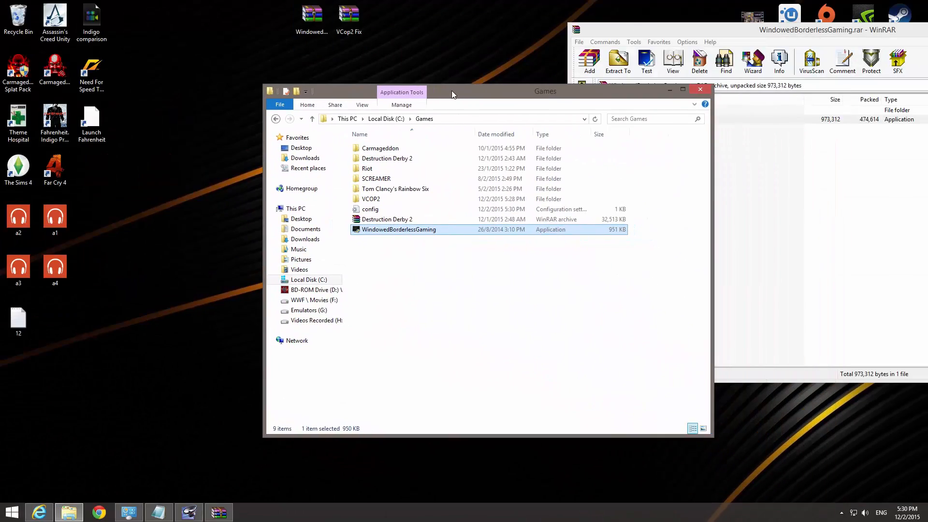
# - Replace the files in C:\Games\VCOP2\PROJECT with the patched VCop2 Fix files and select VC2 DDRAWFix
pyautogui.doubleClick(371, 198)
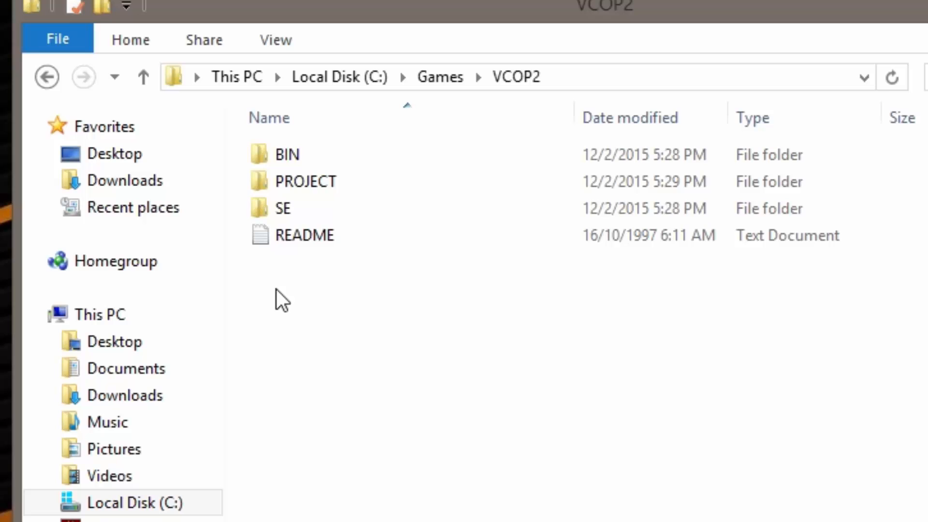
pyautogui.click(306, 181)
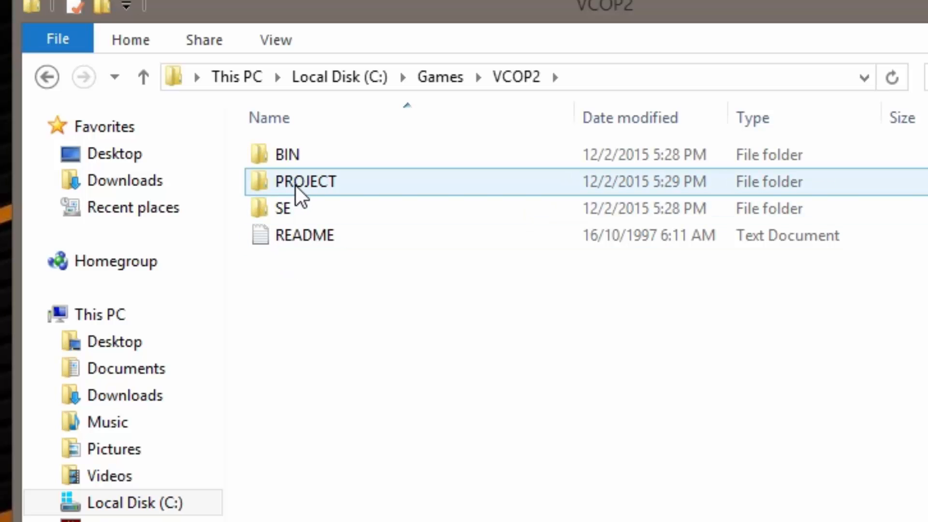
pyautogui.doubleClick(305, 181)
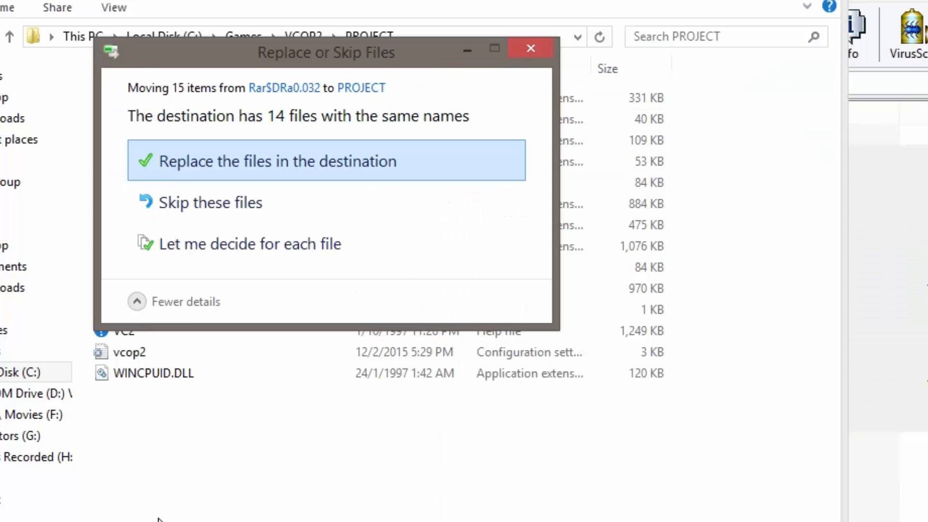
pyautogui.click(276, 161)
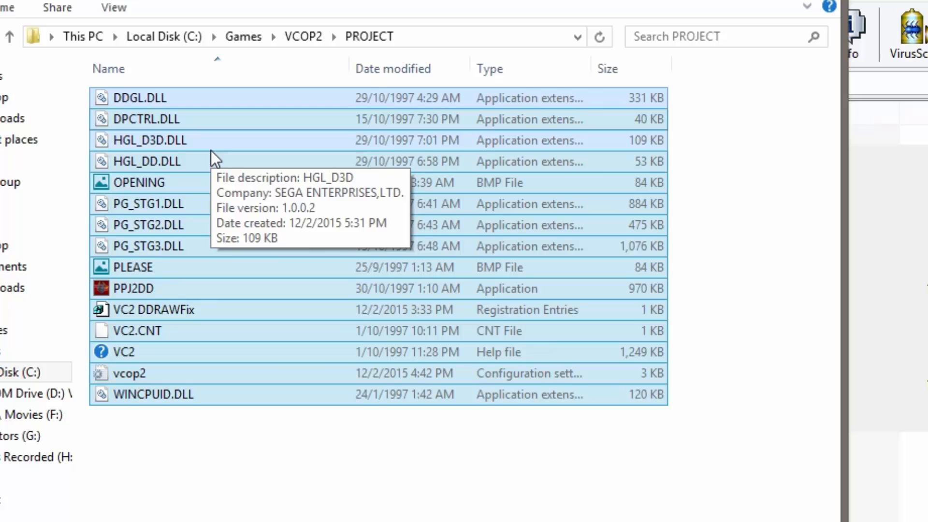
pyautogui.click(146, 119)
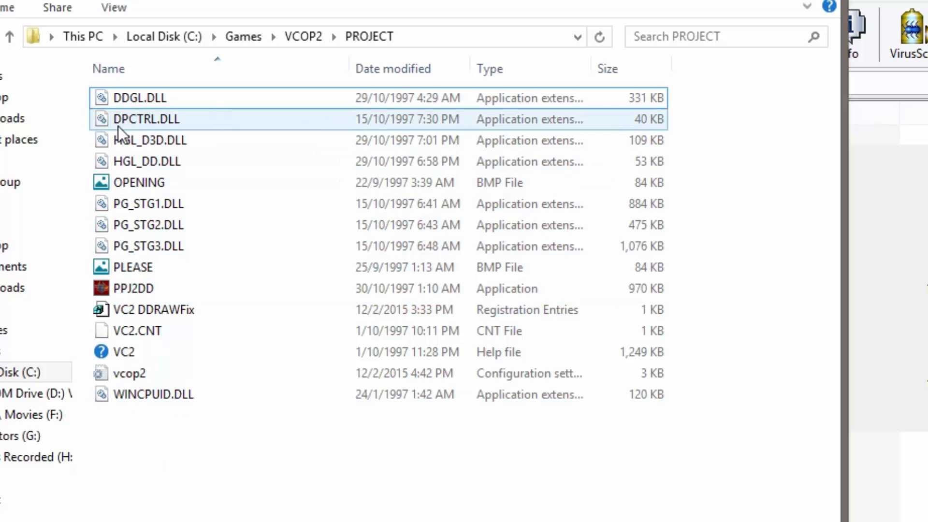
pyautogui.click(160, 309)
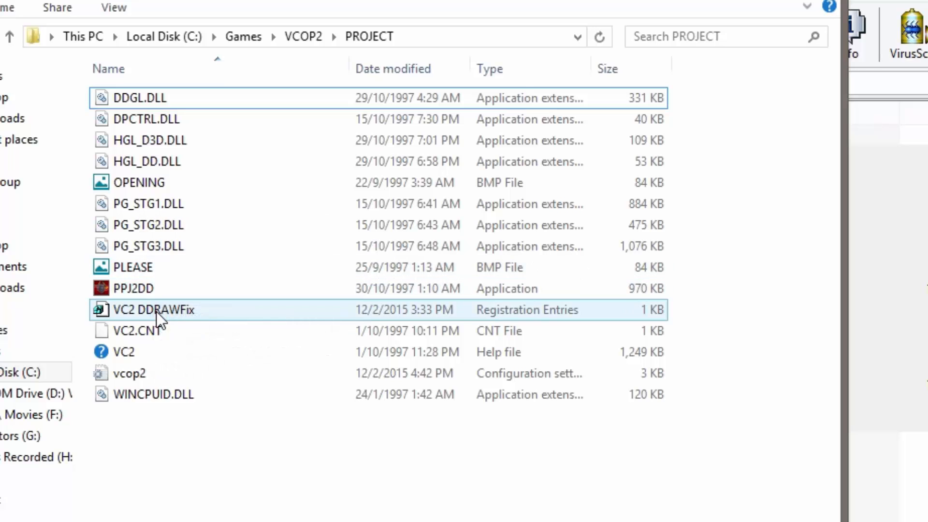
# - Merge VC2 DDRAWFix.reg into the registry and dismiss the success message
pyautogui.click(154, 309)
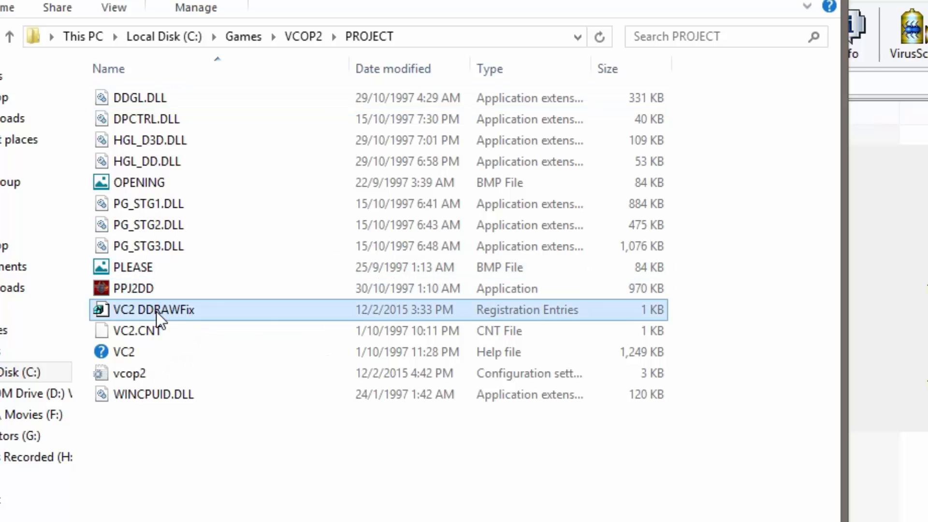
pyautogui.doubleClick(154, 309)
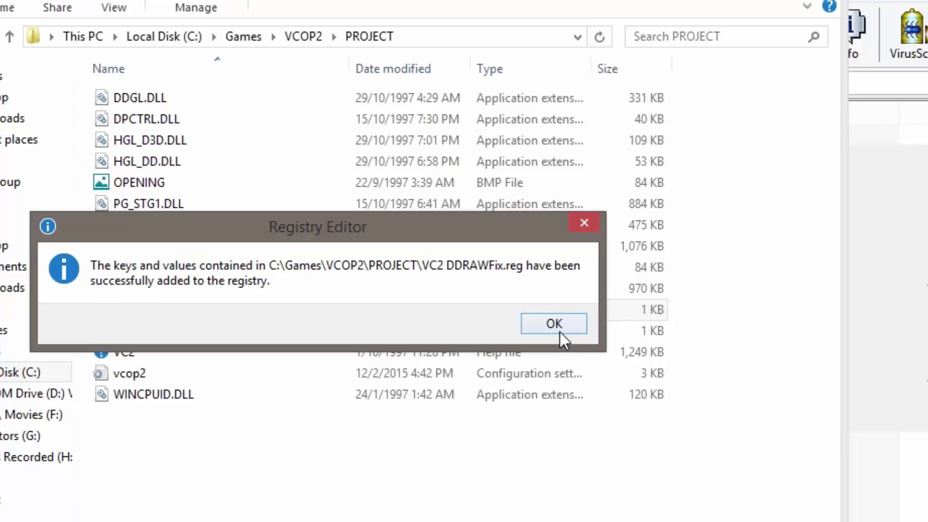
pyautogui.click(553, 323)
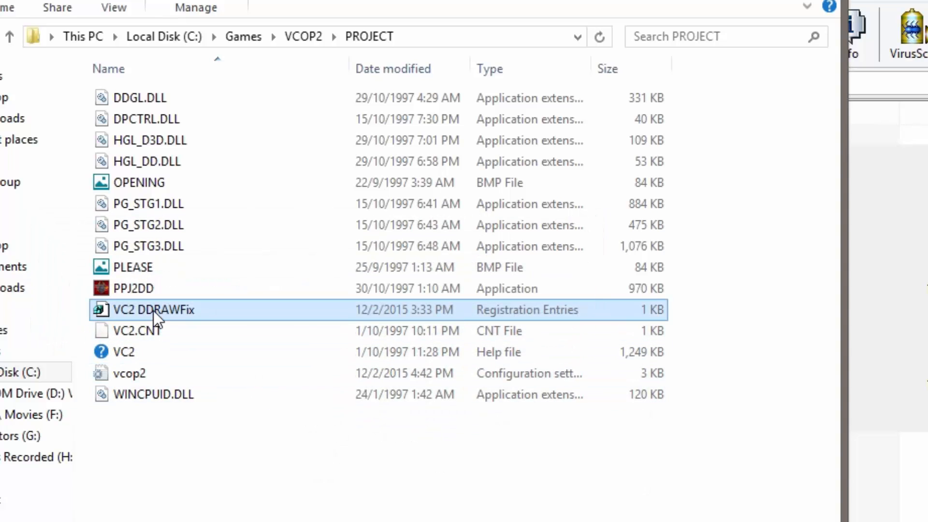
pyautogui.moveTo(155, 309)
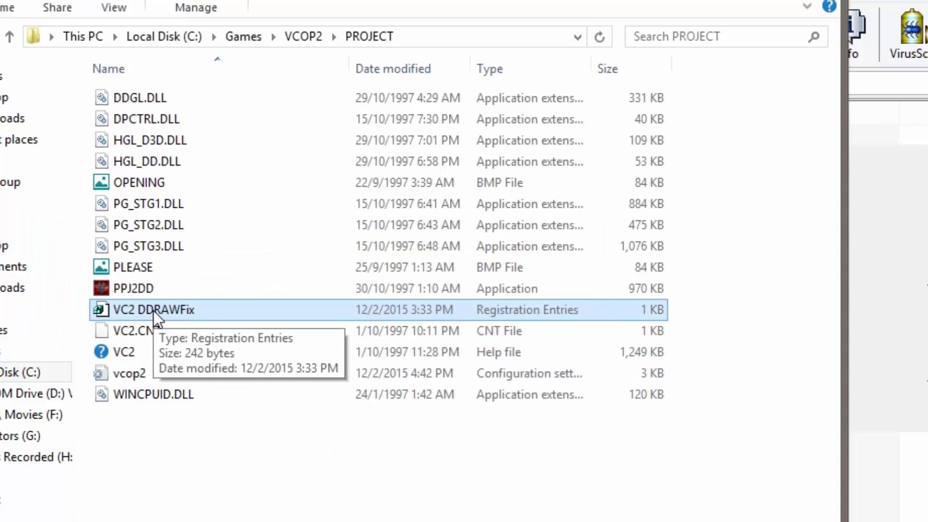
pyautogui.rightClick(157, 310)
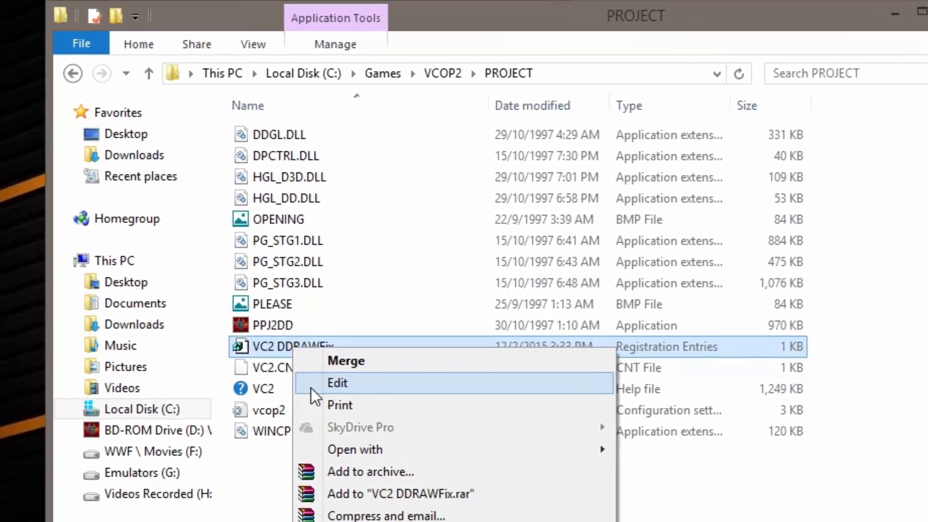
pyautogui.click(337, 383)
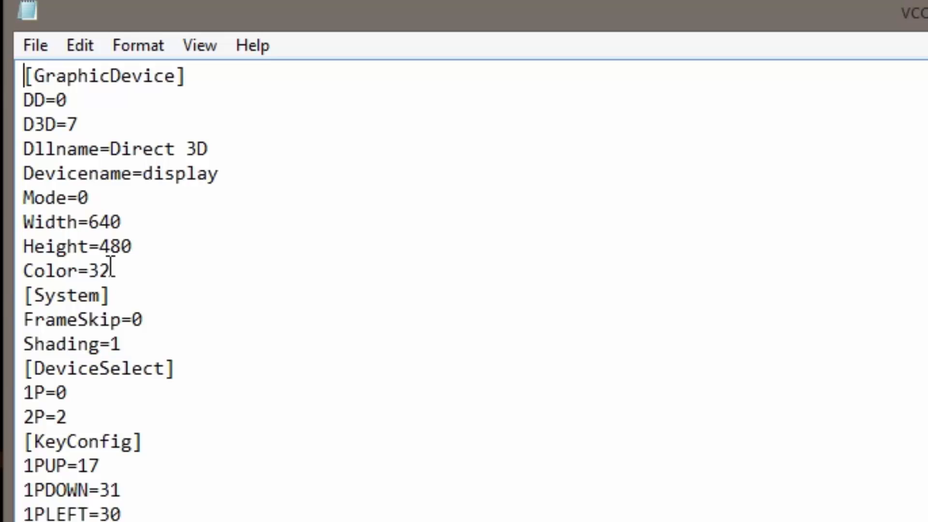
pyautogui.doubleClick(82, 198)
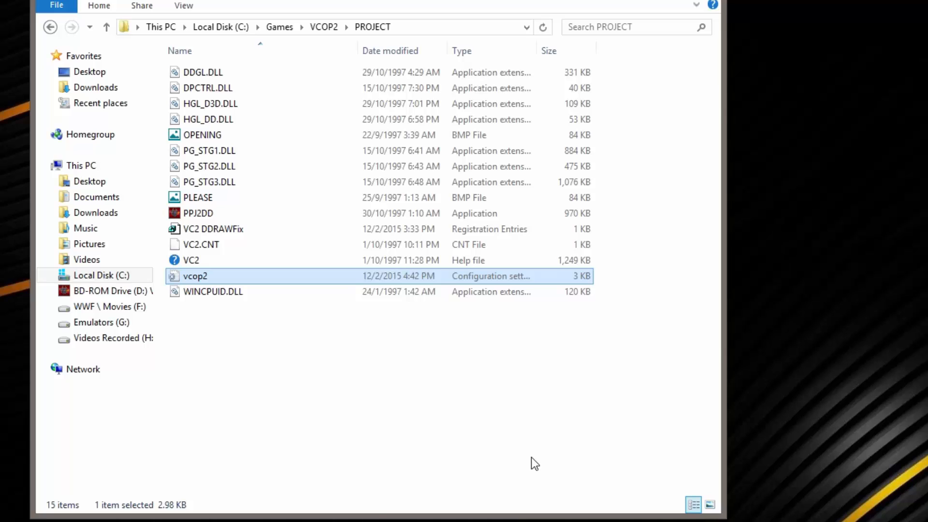
# - Launch the PPJ2DD game from the PROJECT folder
pyautogui.click(329, 463)
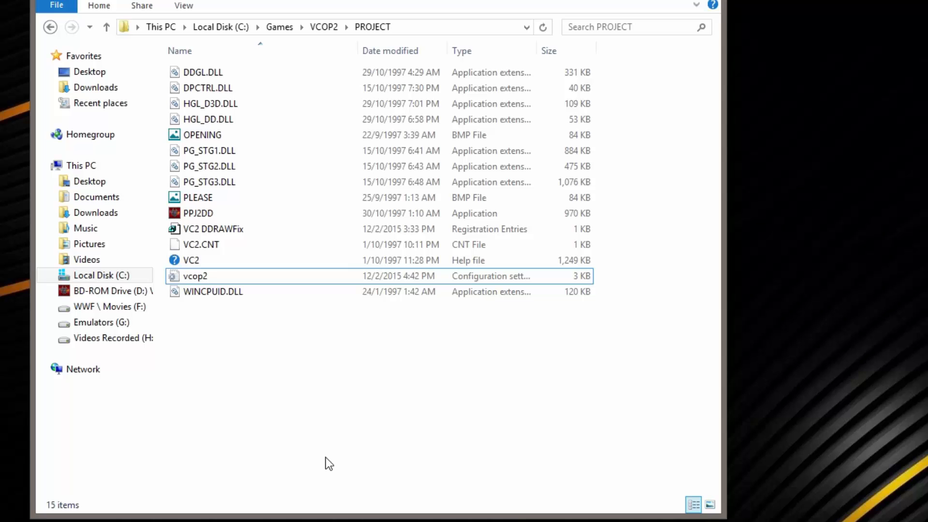
pyautogui.moveTo(220, 304)
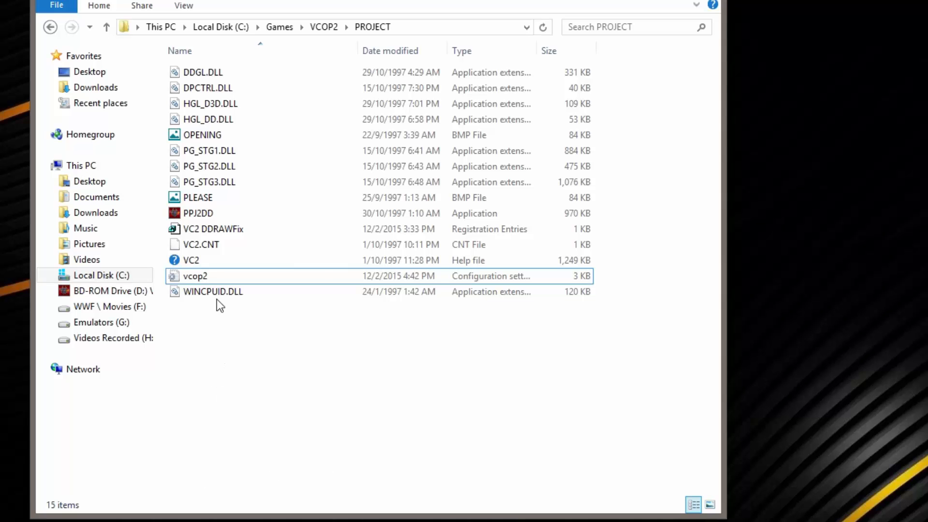
pyautogui.click(198, 214)
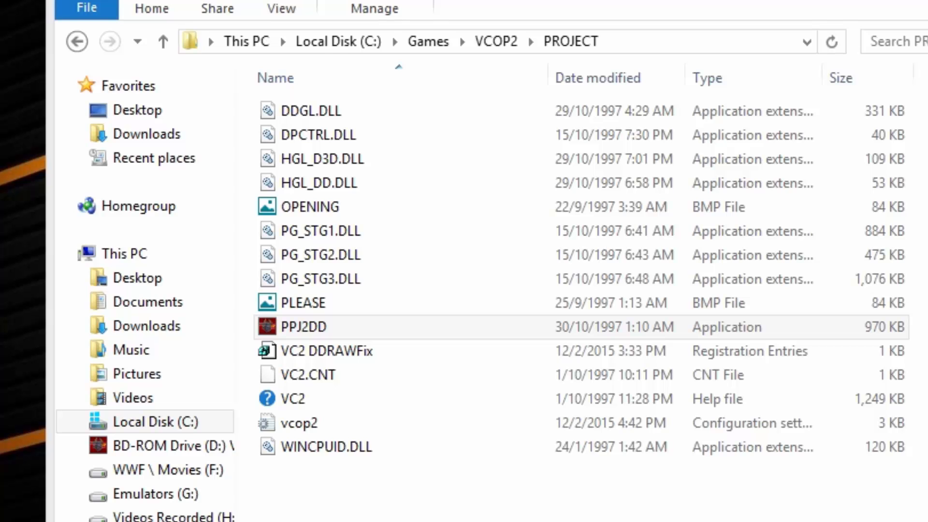
pyautogui.doubleClick(303, 326)
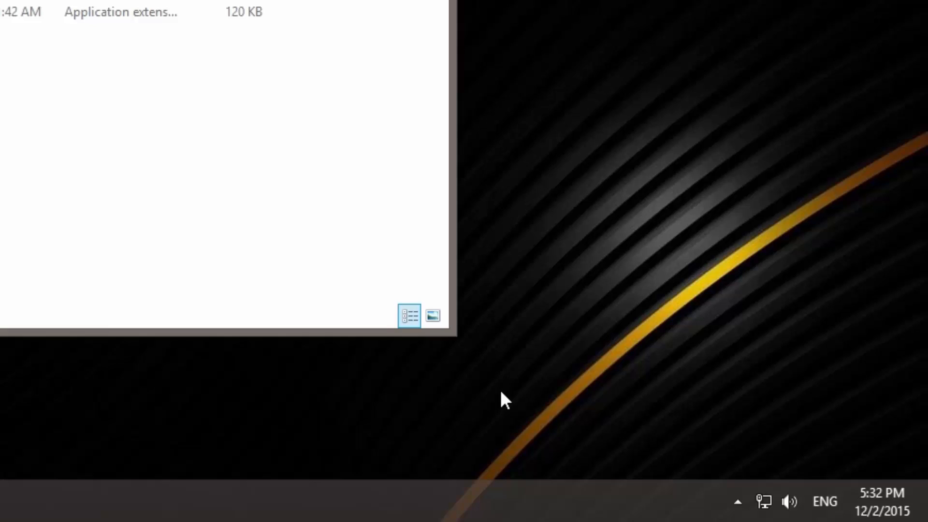
# - Choose Add window (F3) from the Windowed Borderless Gaming tray menu
pyautogui.click(736, 501)
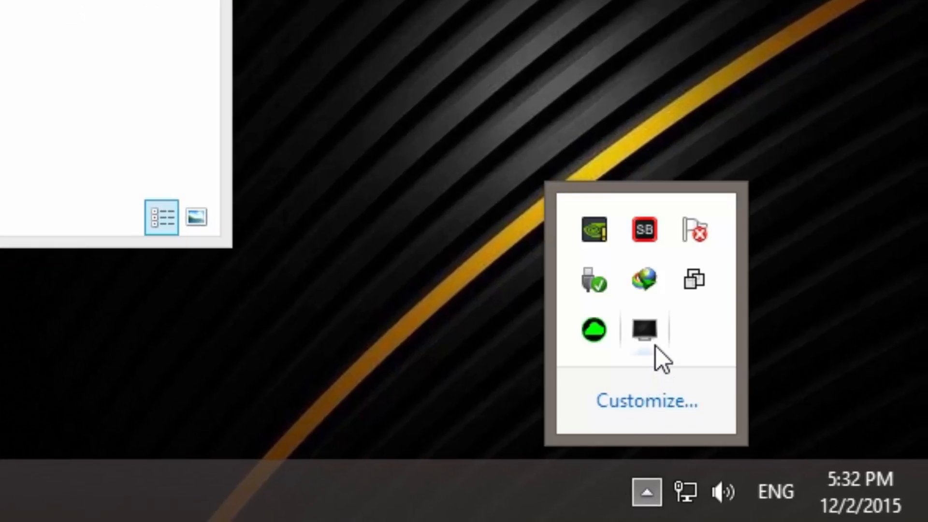
pyautogui.moveTo(644, 330)
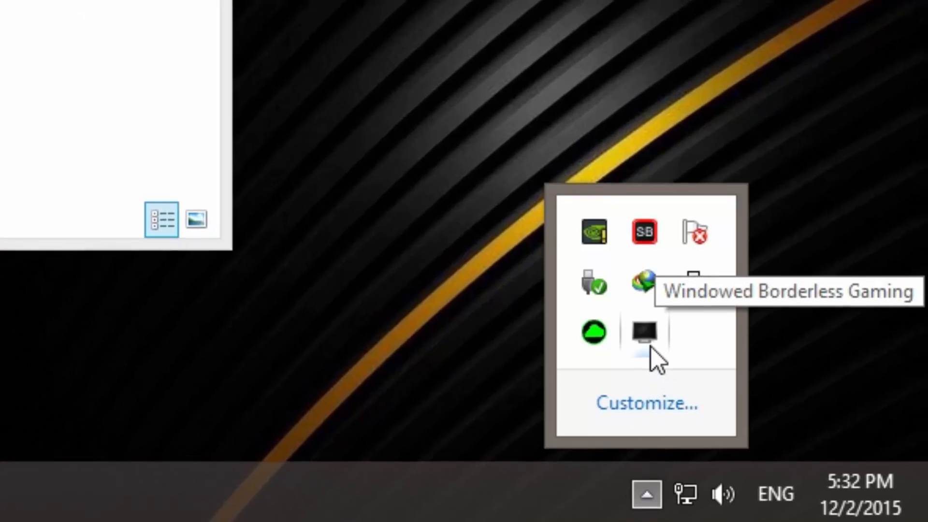
pyautogui.rightClick(645, 332)
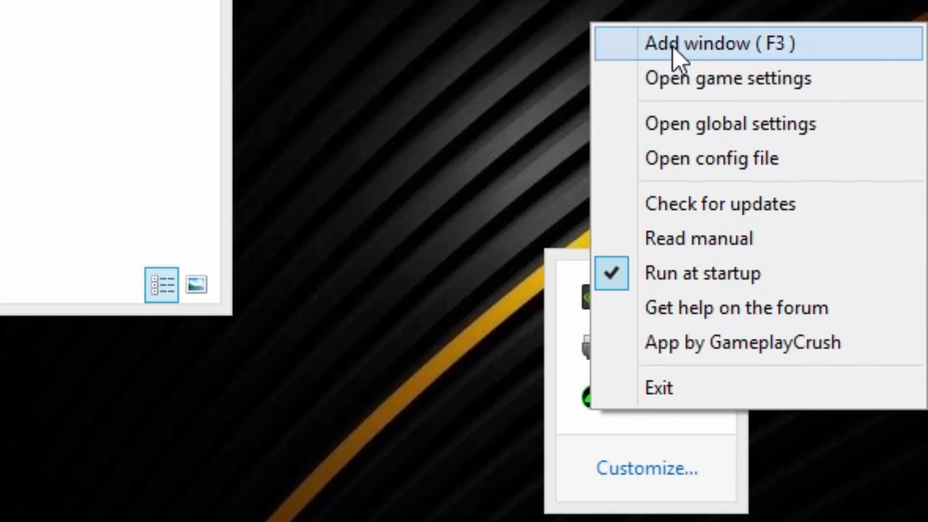
pyautogui.click(703, 43)
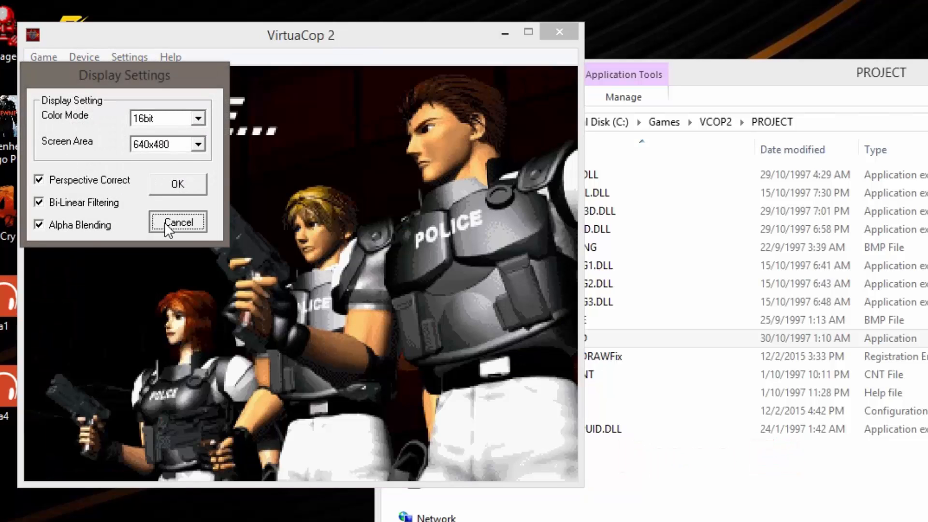
# - Cancel Virtua Cop 2's Display Settings, keeping 16-bit colour and 640x480
pyautogui.click(177, 222)
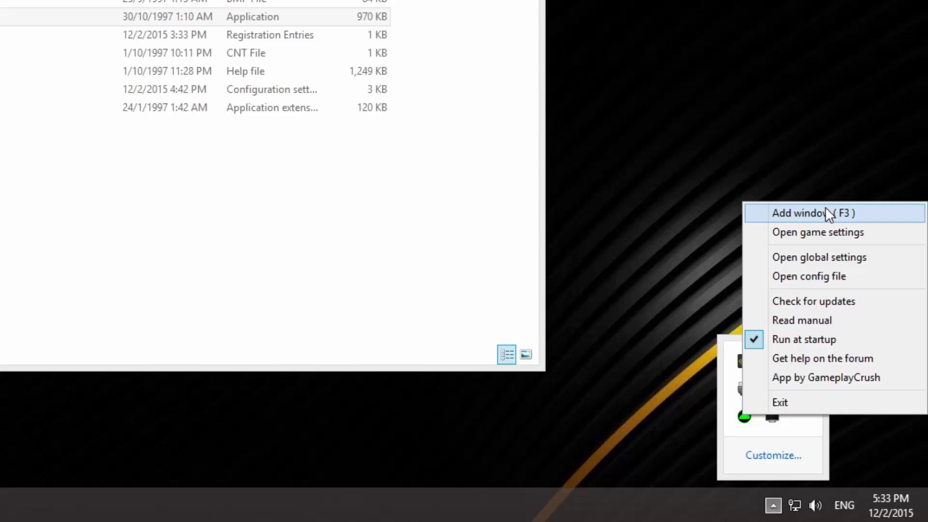
# - Add the running Virtua Cop 2 window to Windowed Borderless Gaming
pyautogui.click(813, 213)
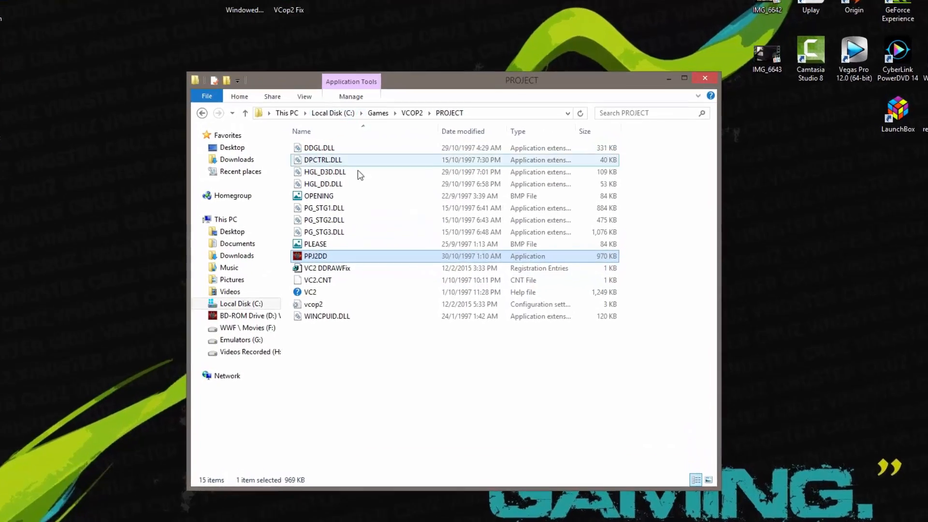
# - Send PPJ2DD to the desktop as a shortcut and rename it Vcop2
pyautogui.rightClick(314, 255)
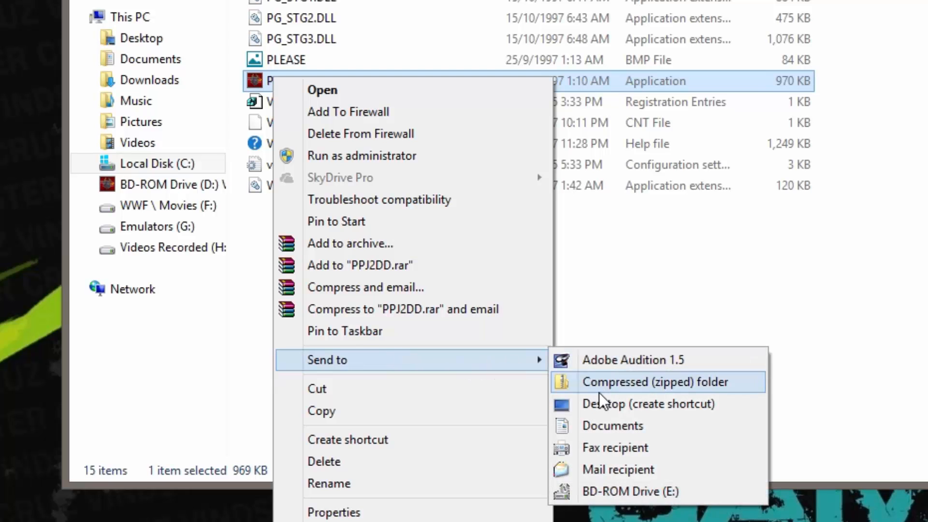
pyautogui.click(648, 404)
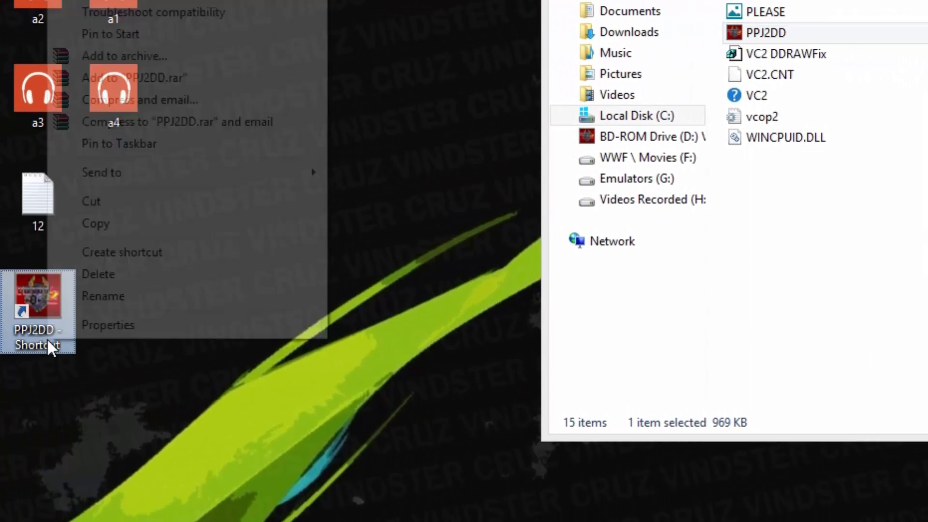
pyautogui.click(102, 296)
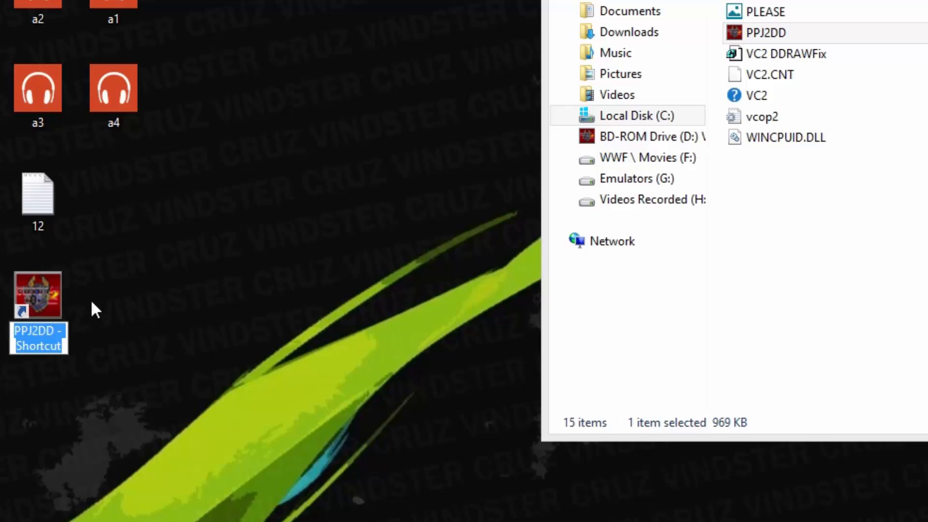
pyautogui.write('Vcop2')
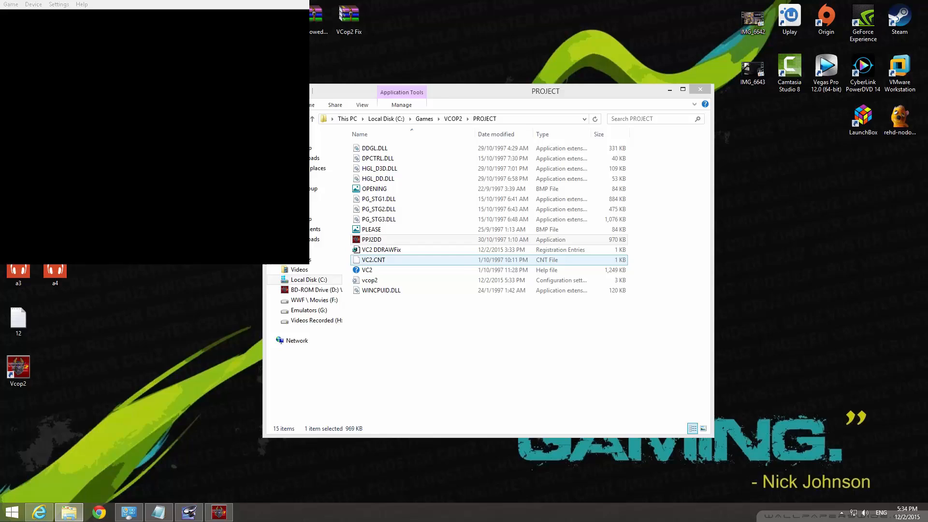
# - Launch Virtua Cop 2 by double-clicking the Vcop2 desktop shortcut
pyautogui.doubleClick(371, 240)
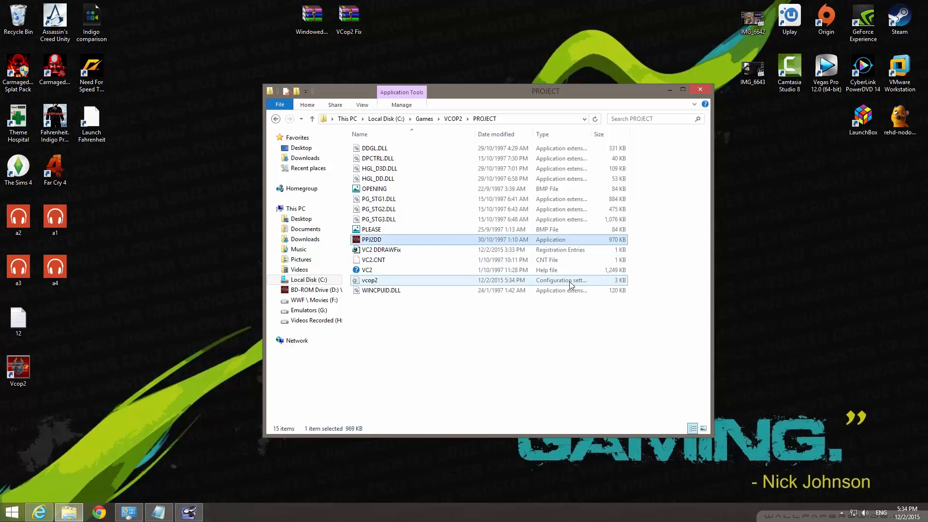
# - Deselect the files and close the PROJECT folder window
pyautogui.click(841, 512)
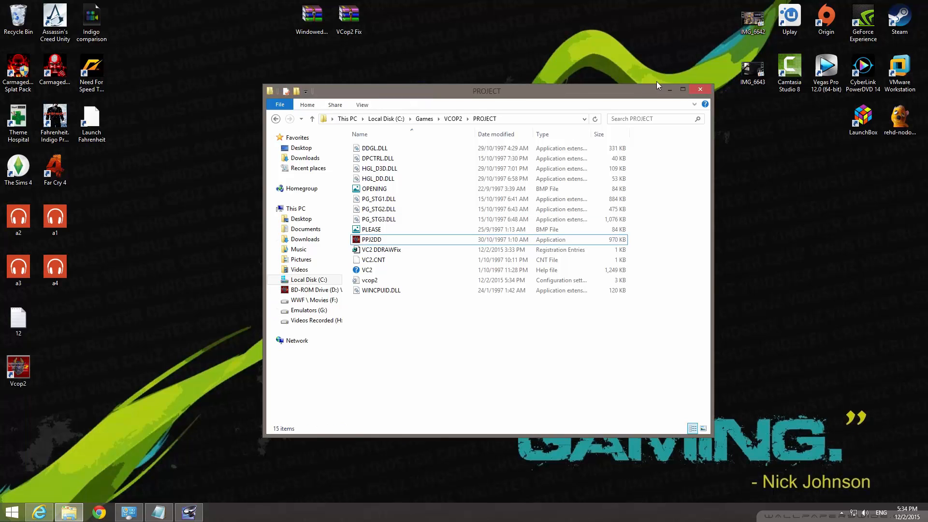
pyautogui.click(700, 89)
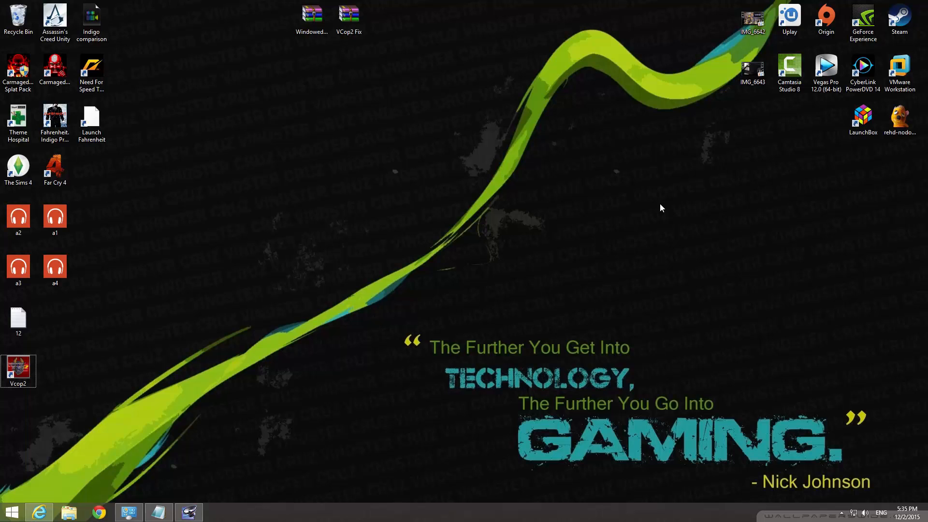
pyautogui.moveTo(303, 353)
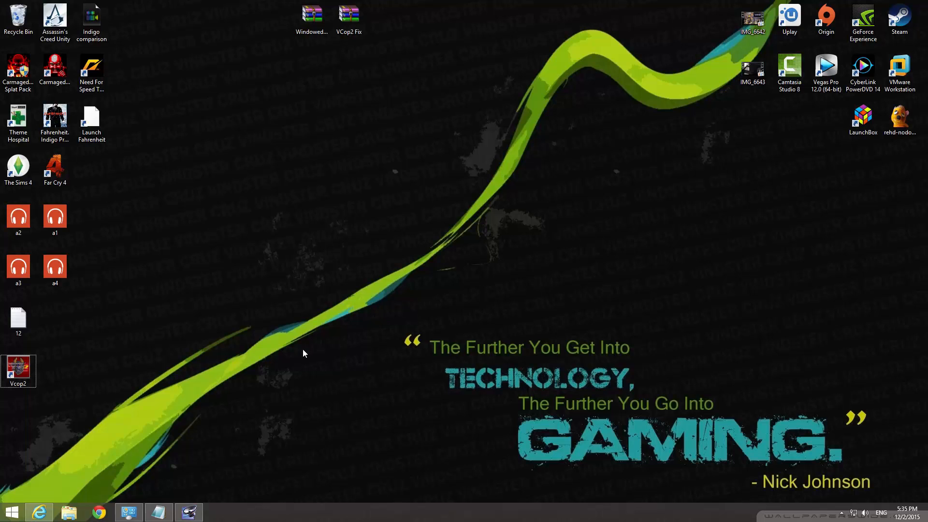